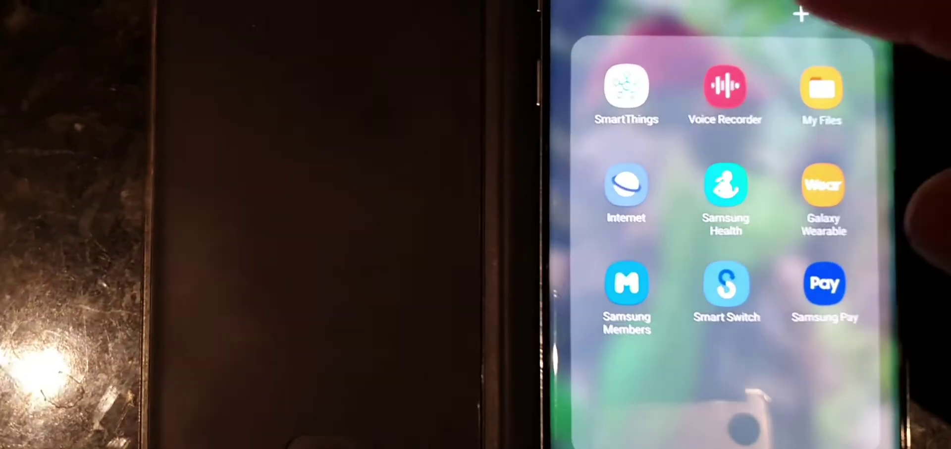
Launch the SmartThings app from the phone folder
{"action": "left_click", "coordinate": [629, 86]}
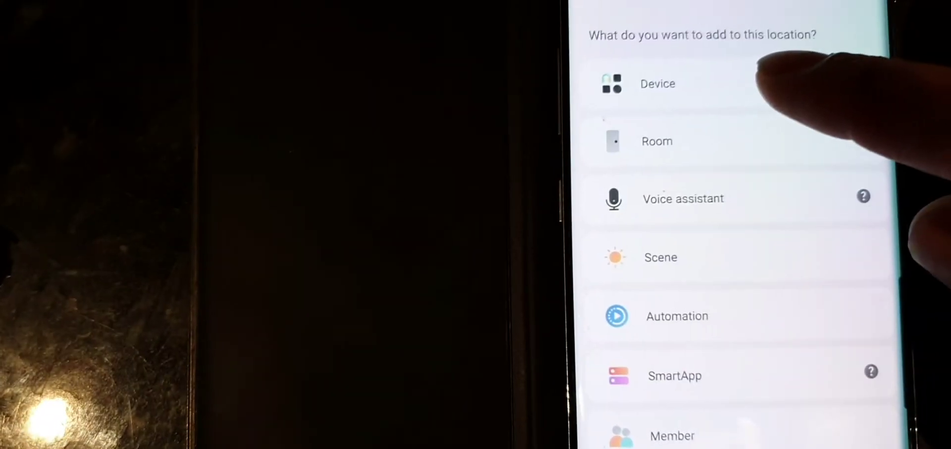
Choose Device from the add menu to start adding a new device
{"action": "left_click", "coordinate": [657, 83]}
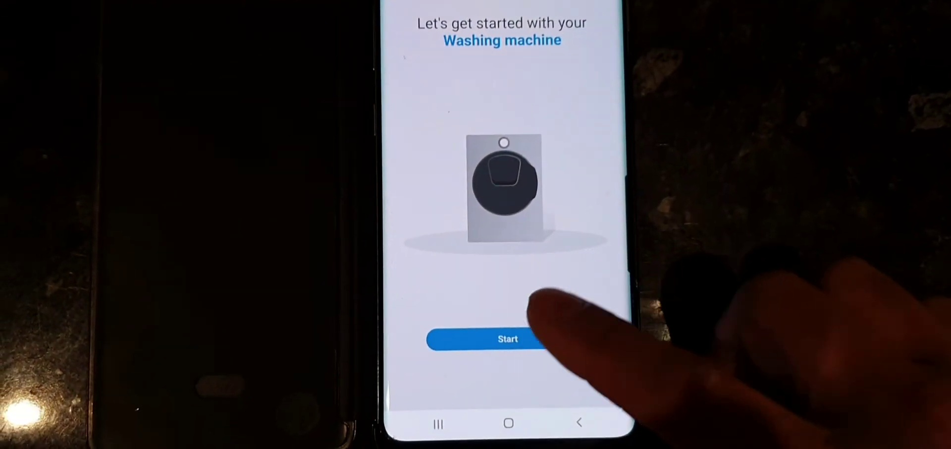
Begin the washing machine setup from its getting-started screen
{"action": "left_click", "coordinate": [507, 339]}
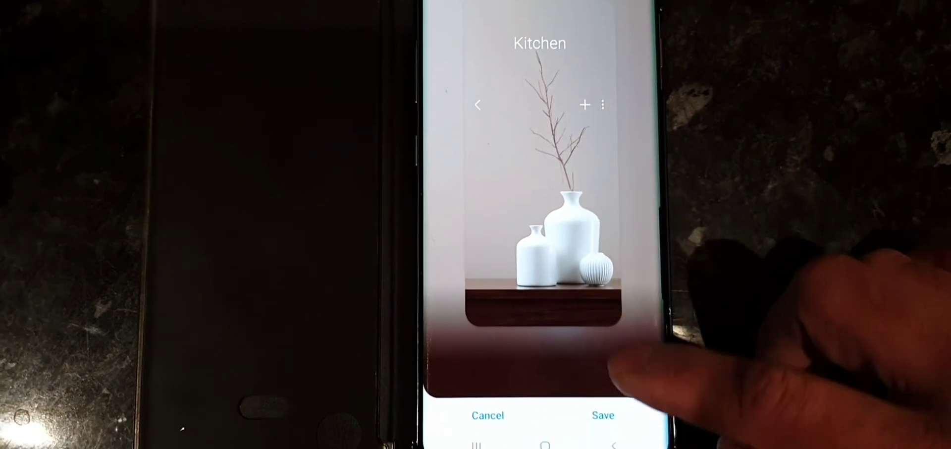
{"action": "left_click", "coordinate": [603, 415]}
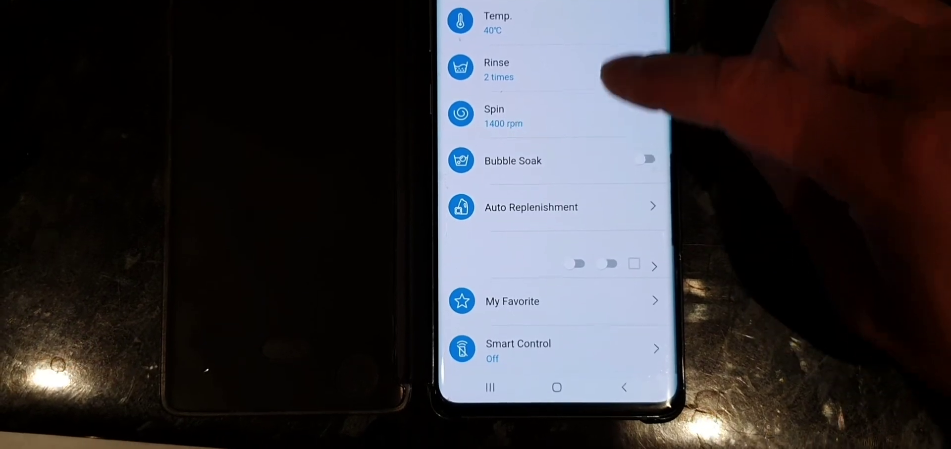
{"action": "scroll", "scroll_direction": "down", "scroll_amount": 3}
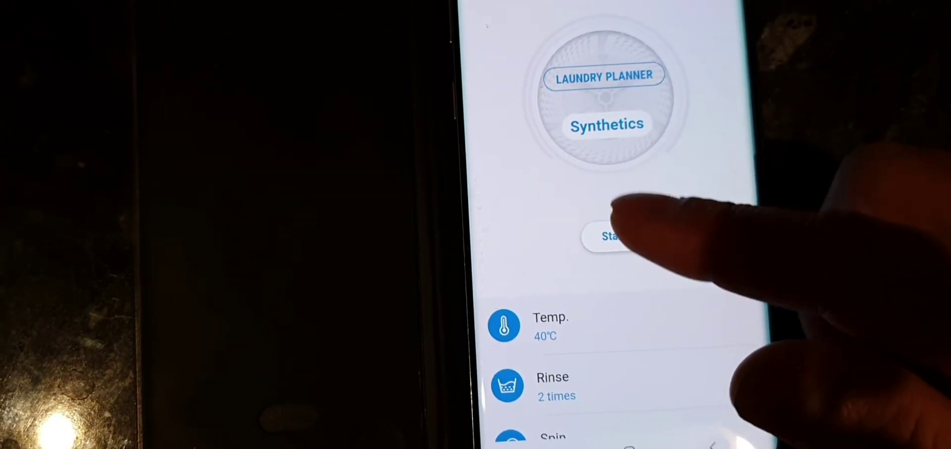
Run the Synthetics cycle finishing at 23:19, then request to cancel it
{"action": "scroll", "scroll_direction": "down", "scroll_amount": 3}
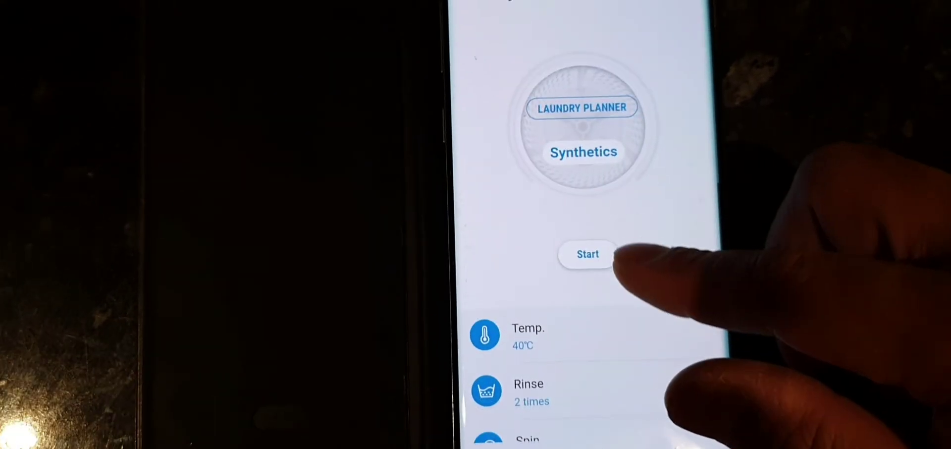
{"action": "left_click", "coordinate": [587, 254]}
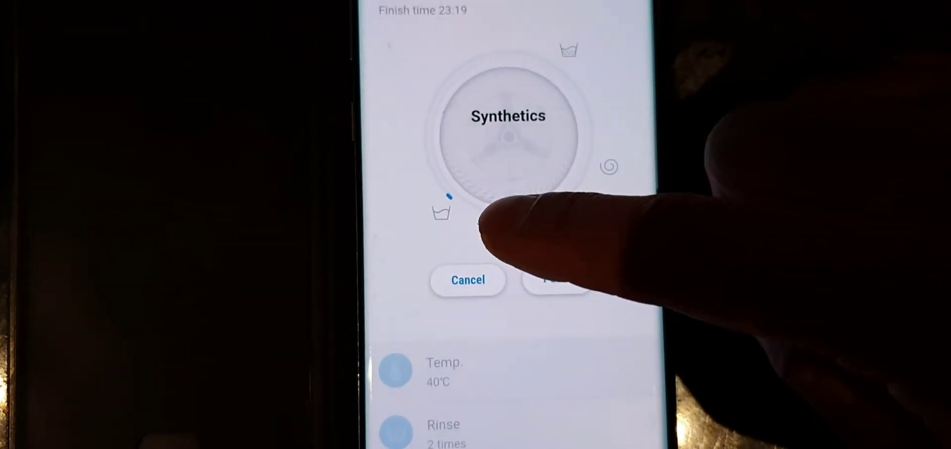
{"action": "left_click", "coordinate": [467, 280]}
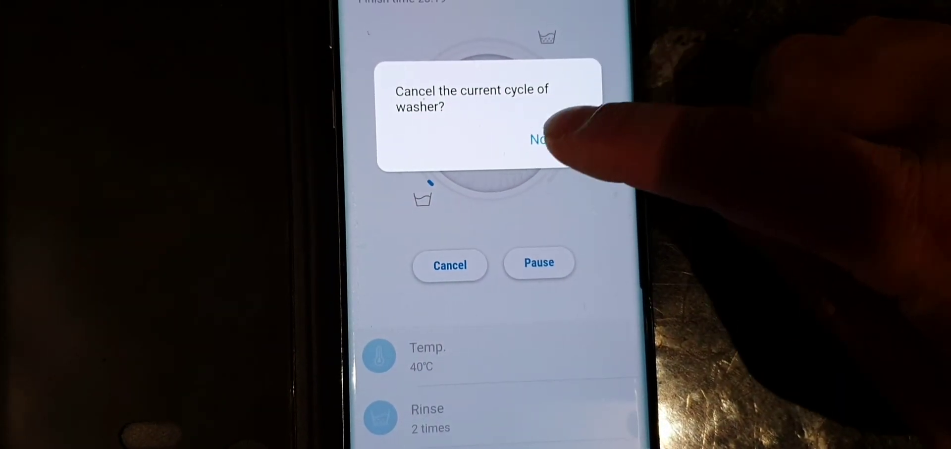